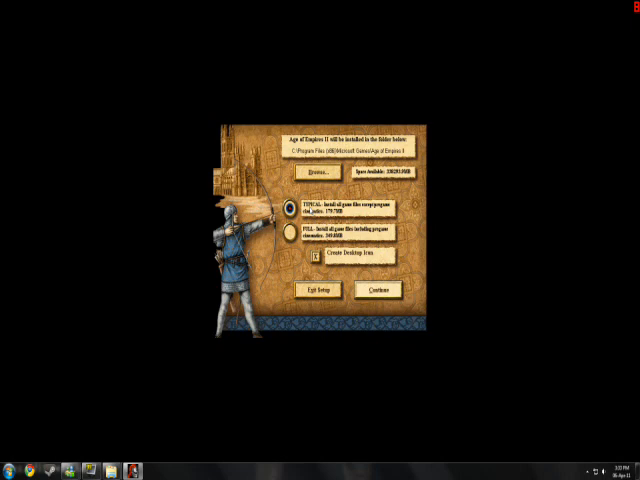
Step: Start the Age of Empires II installation with the selected install type
{"action": "left_click", "coordinate": [376, 288]}
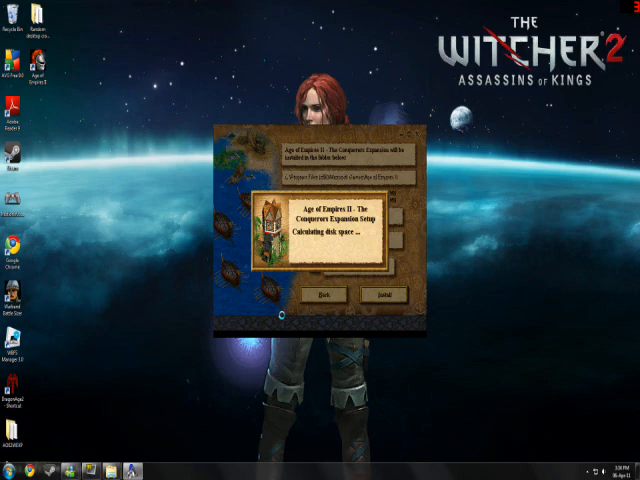
Step: Install The Conquerors expansion to the default location
{"action": "left_click", "coordinate": [376, 296]}
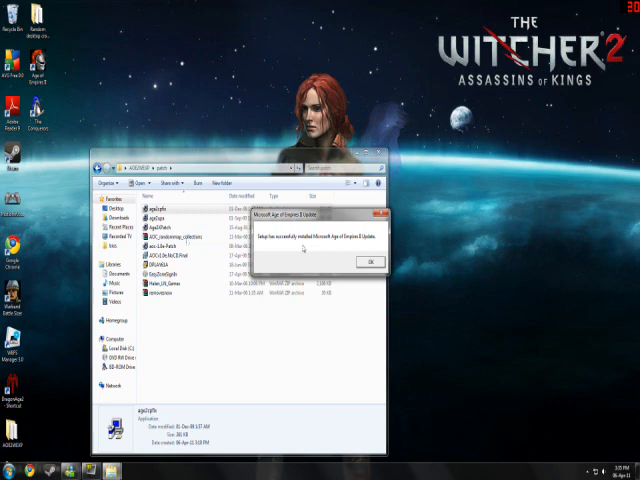
Step: Confirm the base-game update succeeded and agree to install The Conquerors patch
{"action": "left_click", "coordinate": [372, 262]}
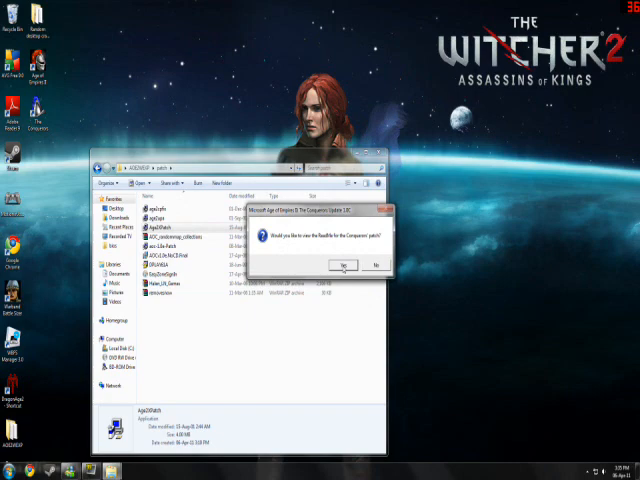
{"action": "left_click", "coordinate": [342, 264]}
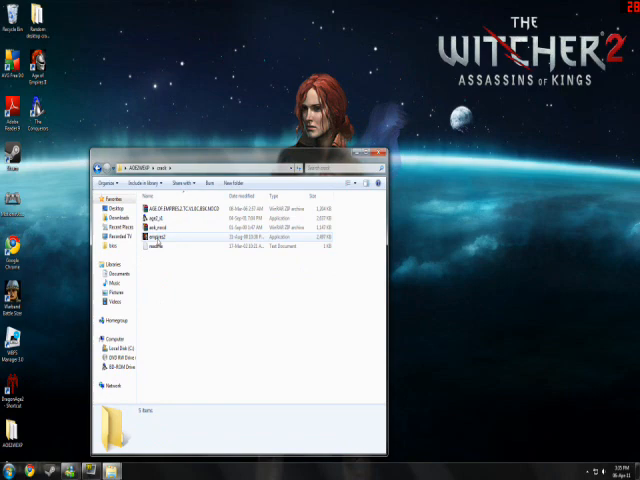
Step: Bring up the Start menu to reach Computer for copying the crack files
{"action": "left_click", "coordinate": [12, 472]}
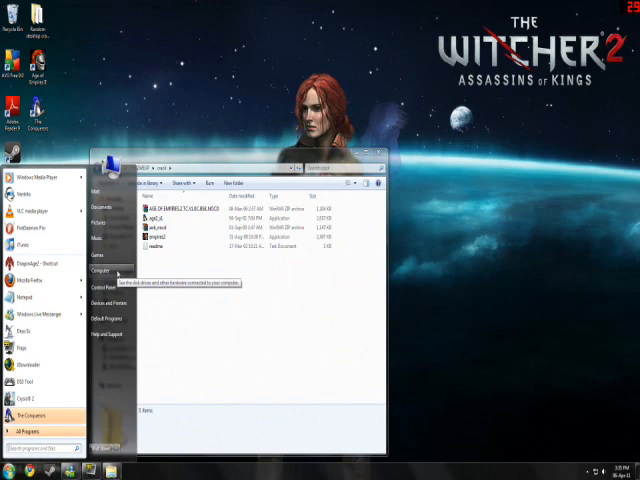